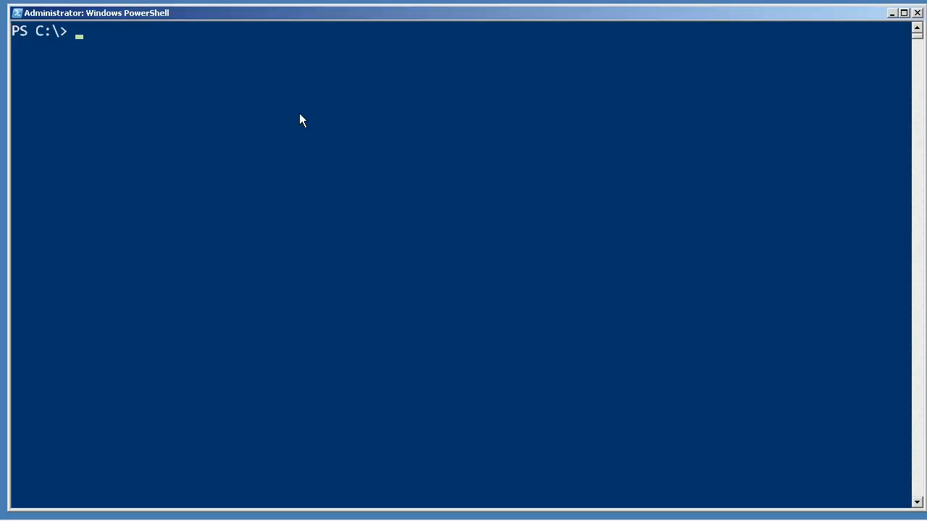
- Store Get-Date in $today and list its DateTime members with gm
{"action": "type", "text": "$today = get-date"}
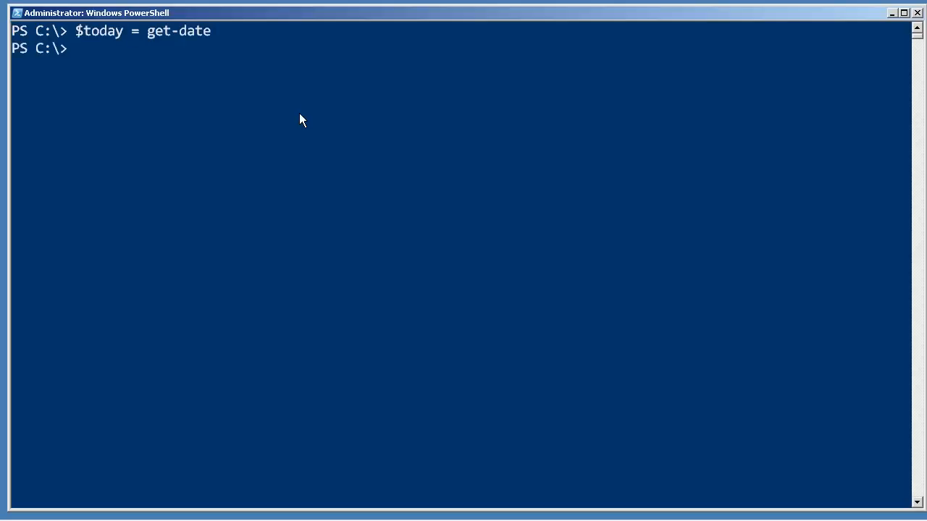
{"action": "type", "text": "$tod"}
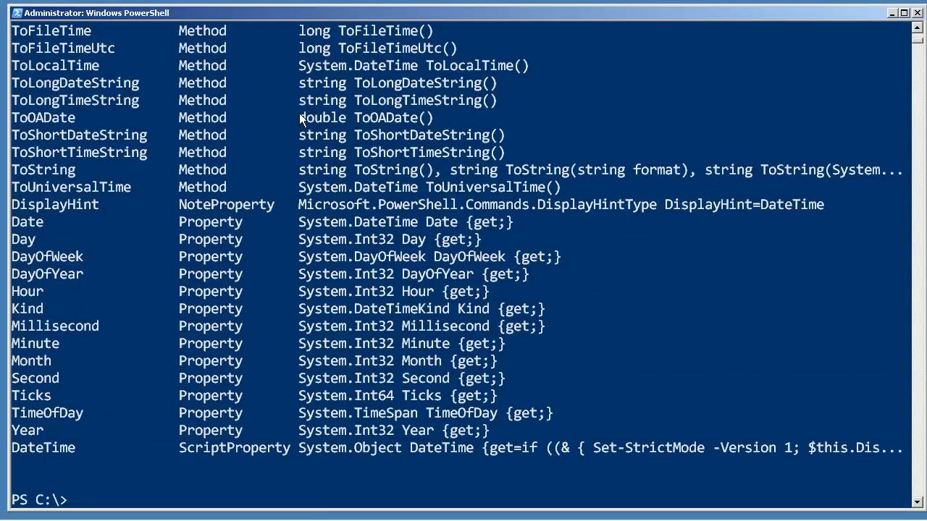
{"action": "mouse_move", "coordinate": [25, 239]}
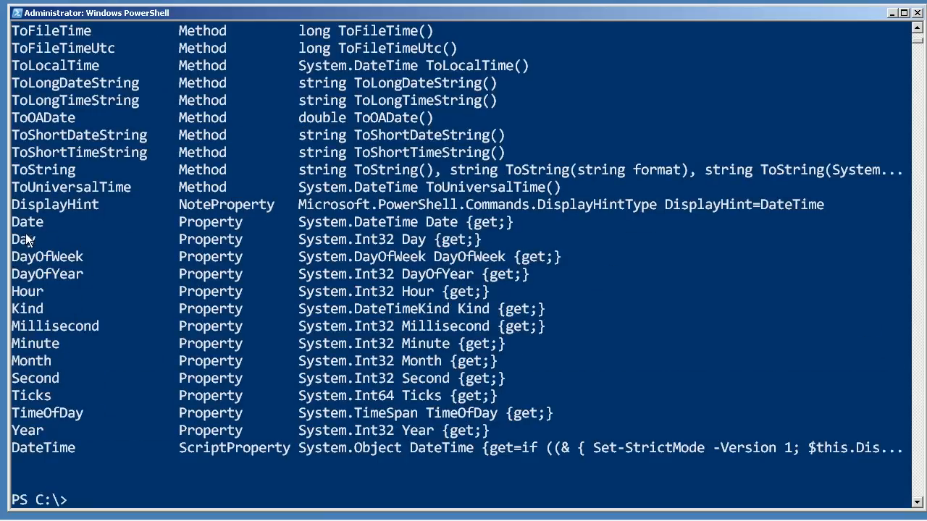
- Query $today.DayOfWeek (Friday) and $today.Year (2011)
{"action": "scroll", "scroll_direction": "down", "scroll_amount": 3}
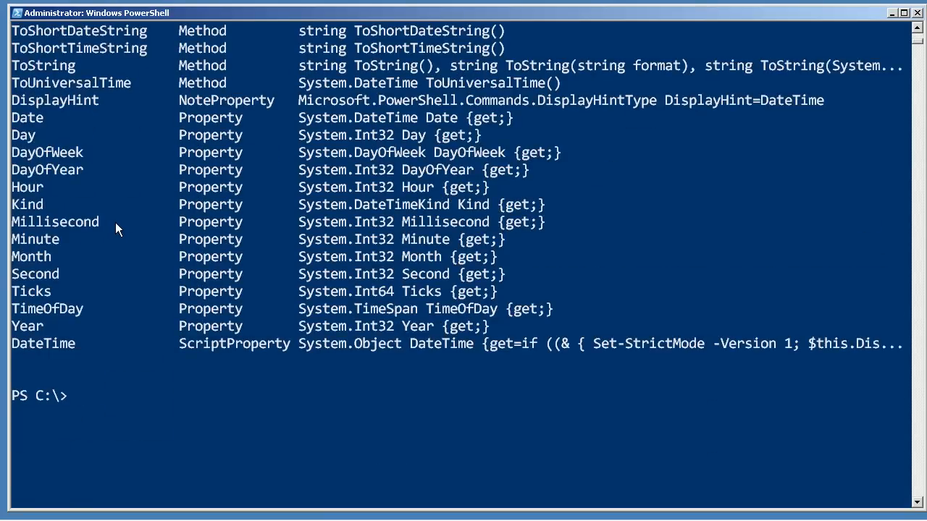
{"action": "type", "text": "$today"}
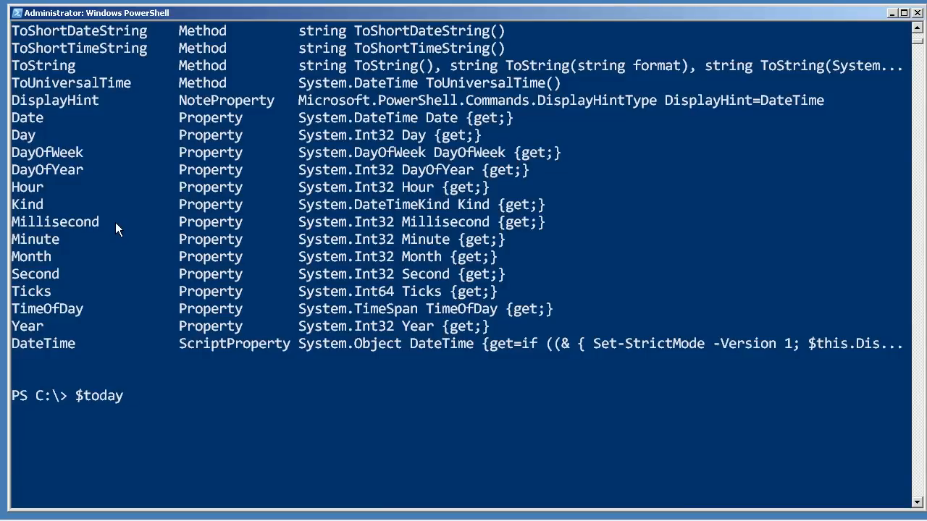
{"action": "type", "text": "."}
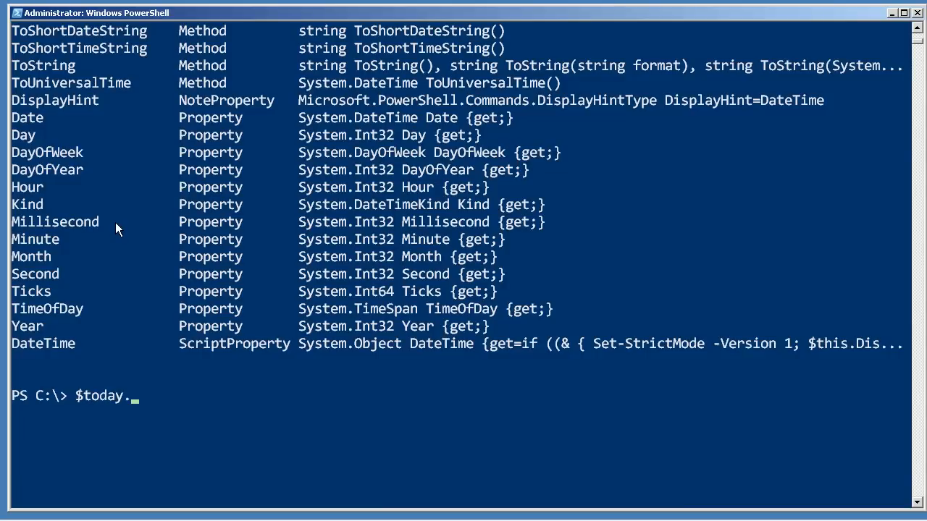
{"action": "type", "text": "day"}
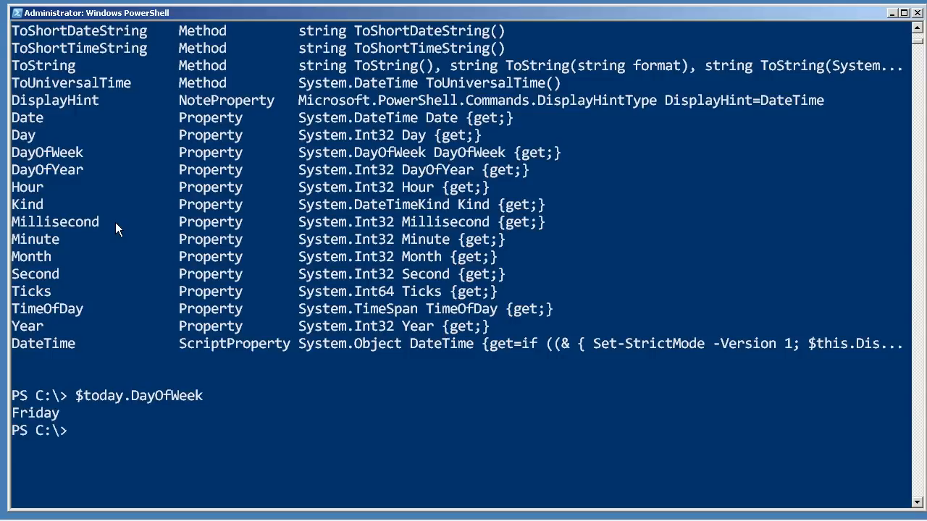
{"action": "type", "text": "$today.year"}
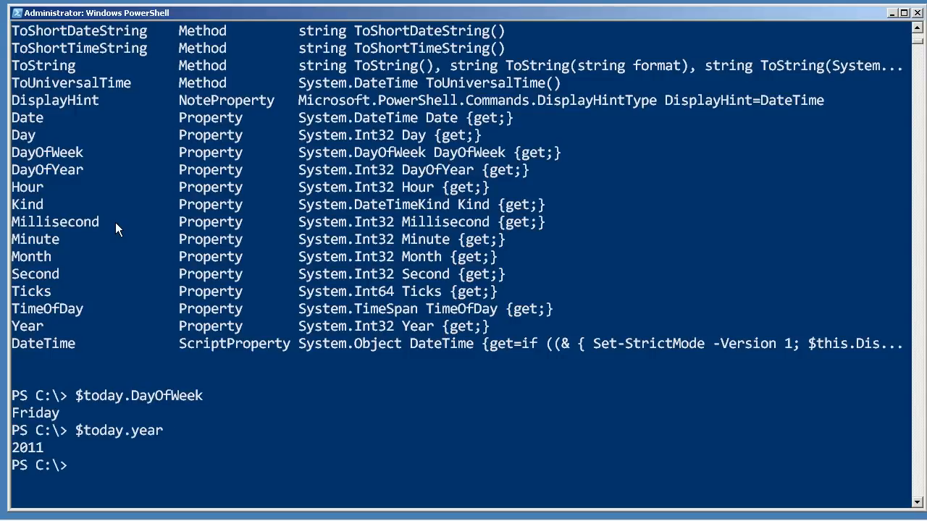
{"action": "type", "text": "$today.y"}
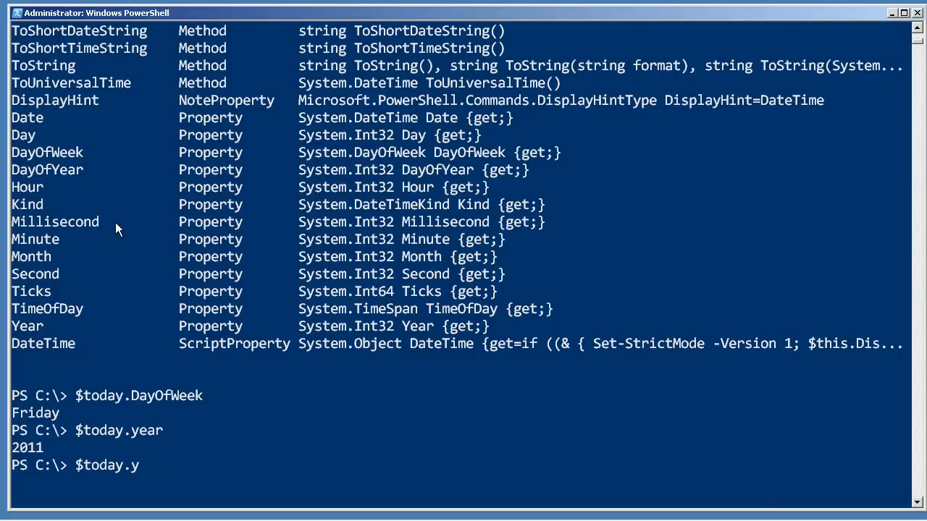
{"action": "type", "text": "Minute"}
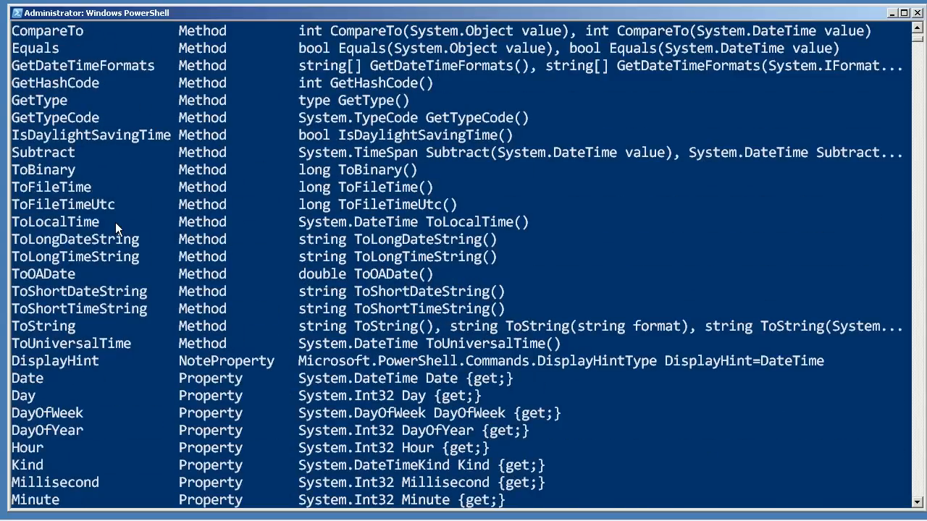
- Show $today.Minute as 15 and $today as Friday, February 11, 2011 8:15:47 AM
{"action": "double_click", "coordinate": [55, 239]}
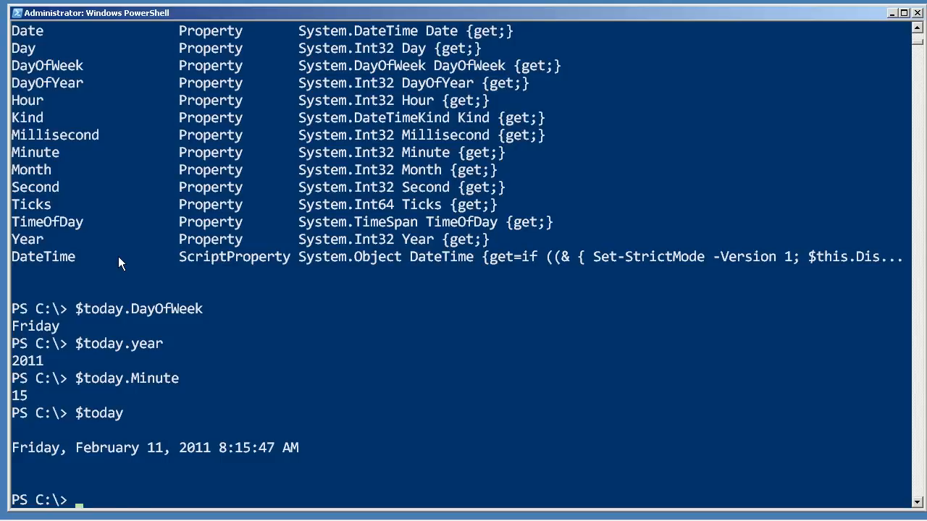
- Enter $today.toshortdatestring without parentheses to reveal the method definition
{"action": "type", "text": "$today.toshortdatestring"}
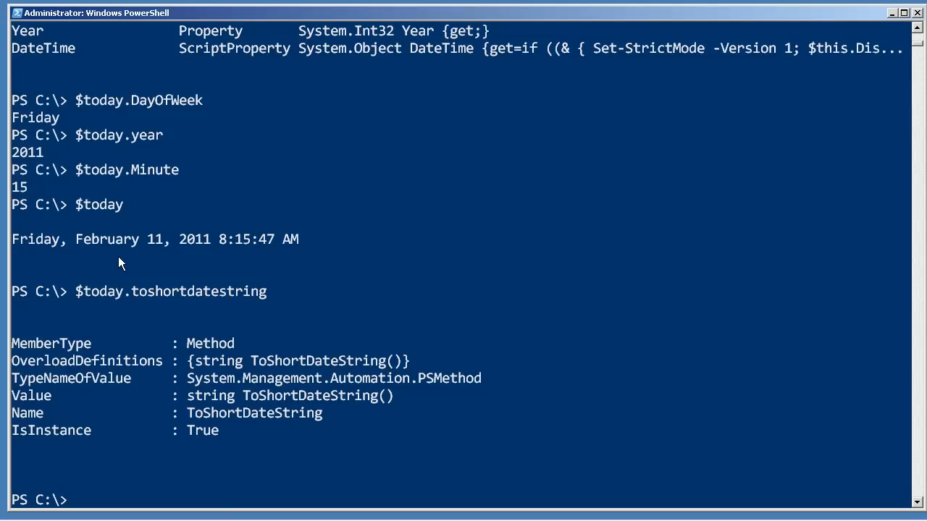
{"action": "type", "text": "$today.toshortdatestring"}
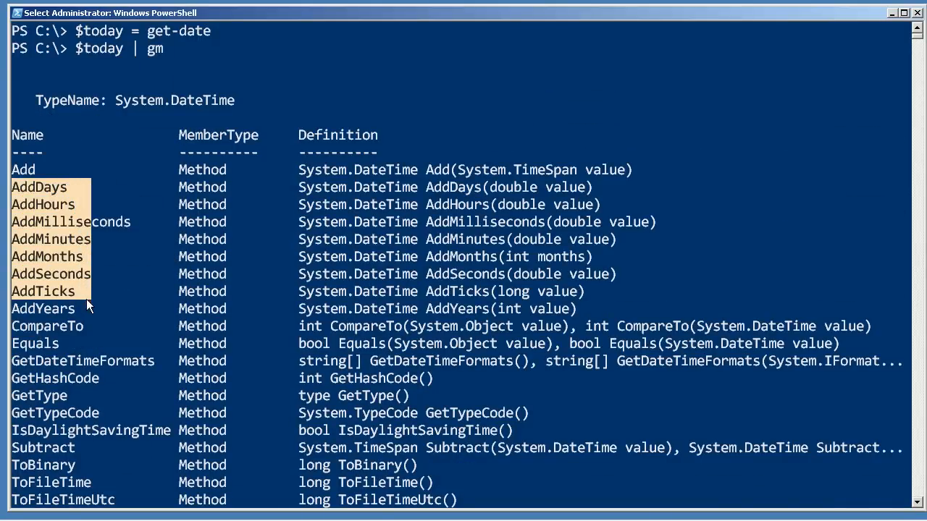
- Review the Add methods and call $today.toshortdatestring(), returning 2/11/2011
{"action": "scroll", "scroll_direction": "down", "scroll_amount": 3}
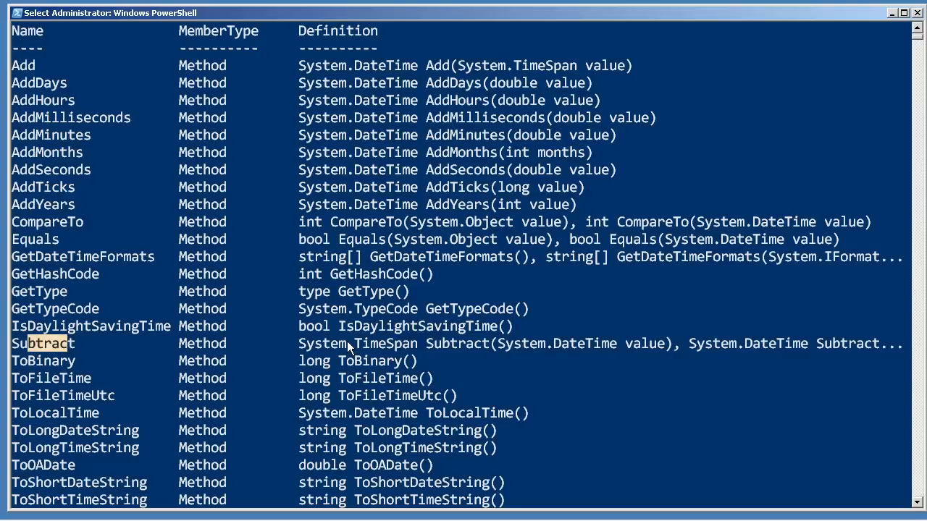
{"action": "mouse_move", "coordinate": [548, 365]}
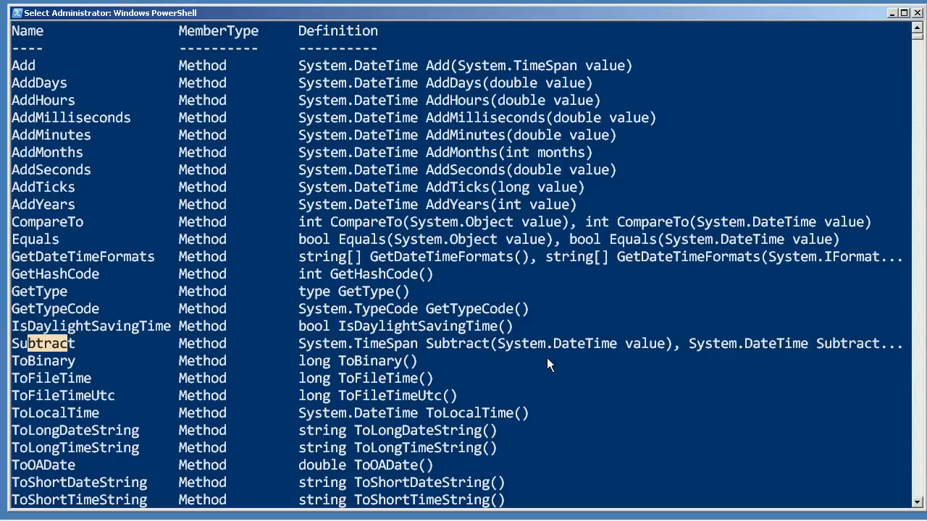
{"action": "scroll", "scroll_direction": "down", "scroll_amount": 3}
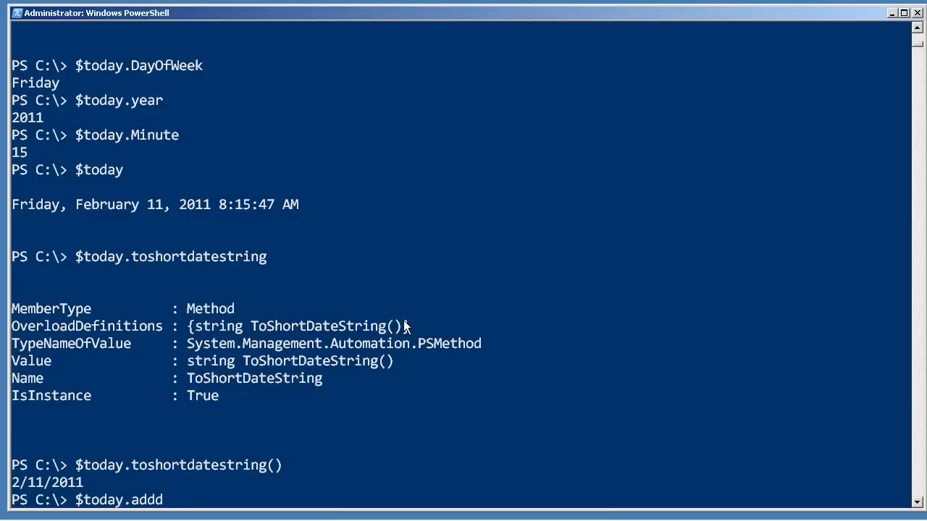
- Run $today.adddays(-90), returning Saturday, November 13, 2010 8:15:47 AM, then review the member list
{"action": "type", "text": "$today.adddays(-90)"}
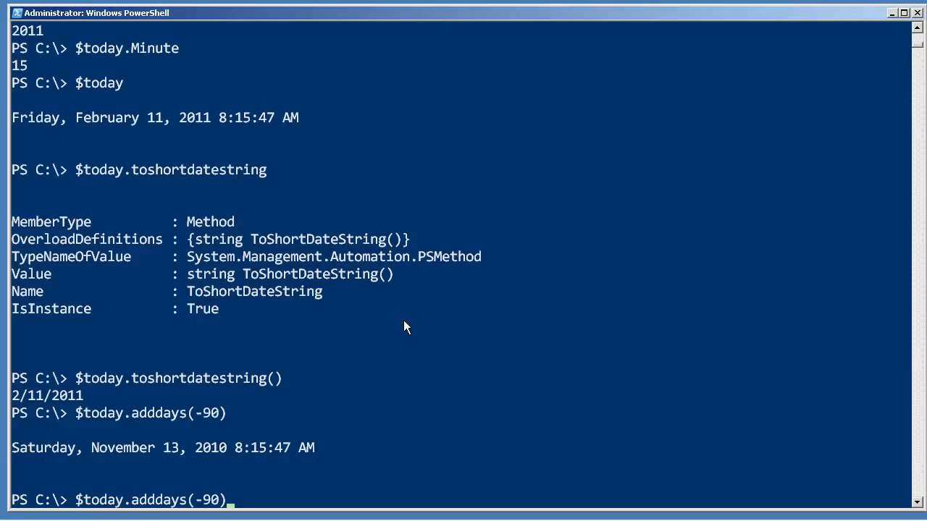
{"action": "type", "text": ".tod"}
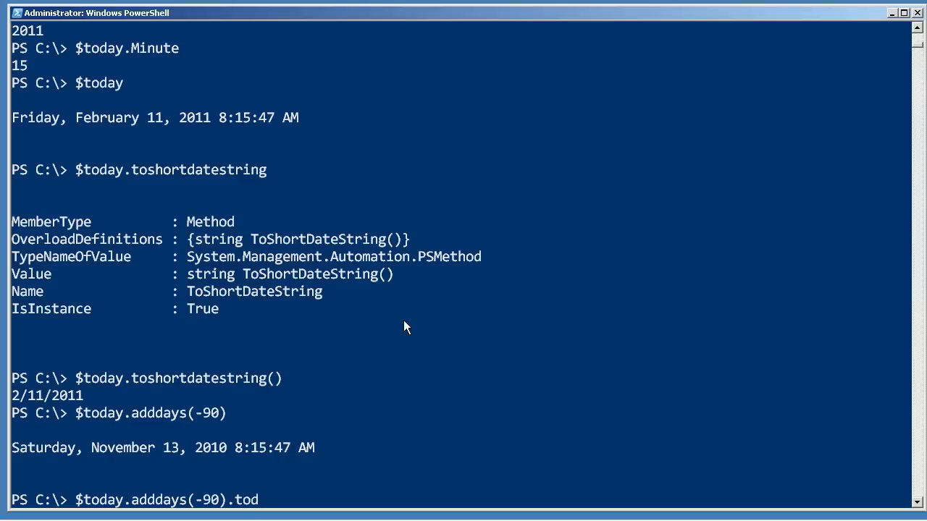
{"action": "type", "text": "ate"}
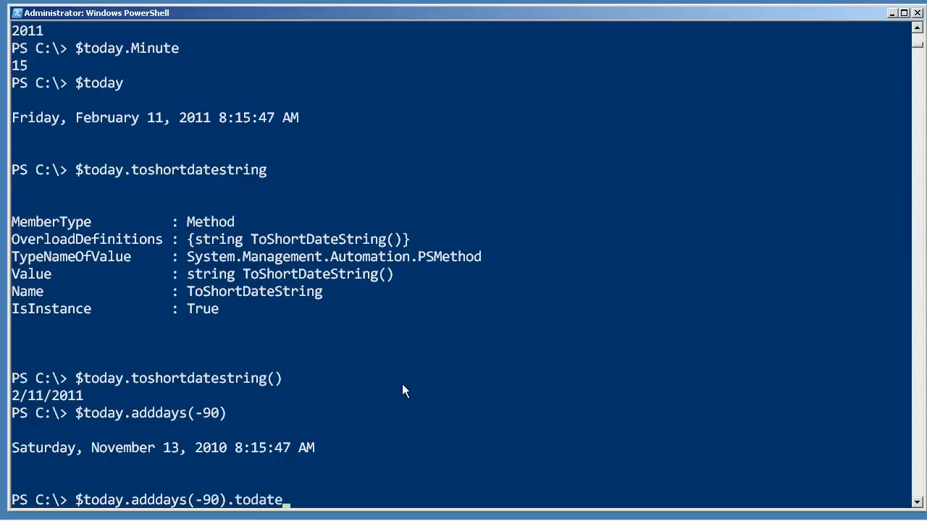
{"action": "type", "text": "toshort"}
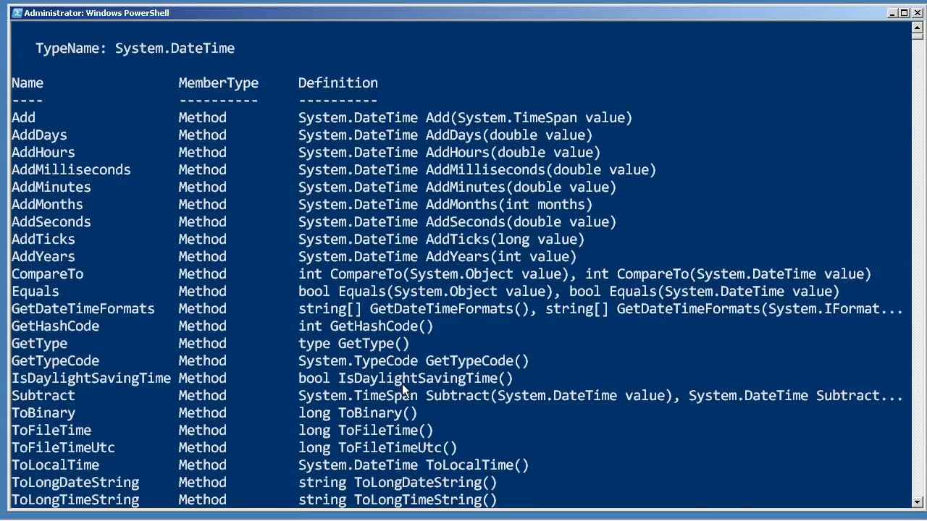
{"action": "scroll", "scroll_direction": "down", "scroll_amount": 3}
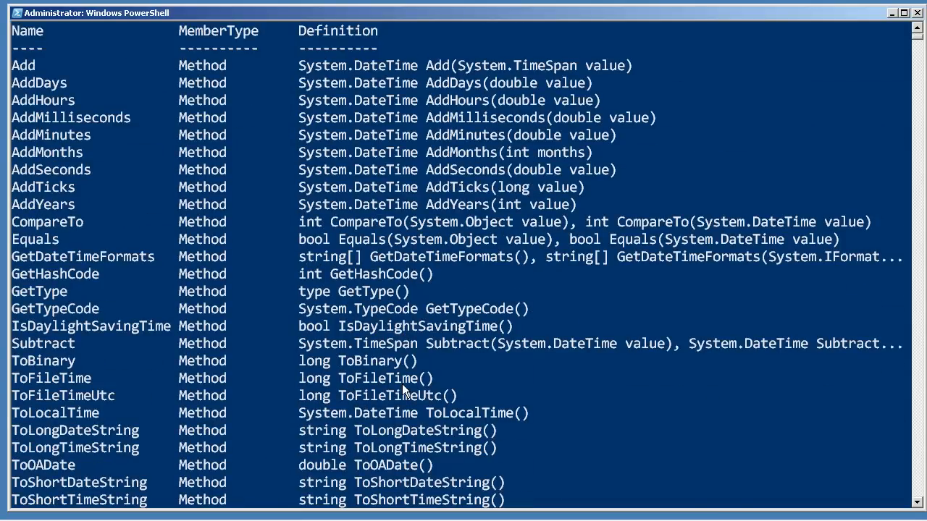